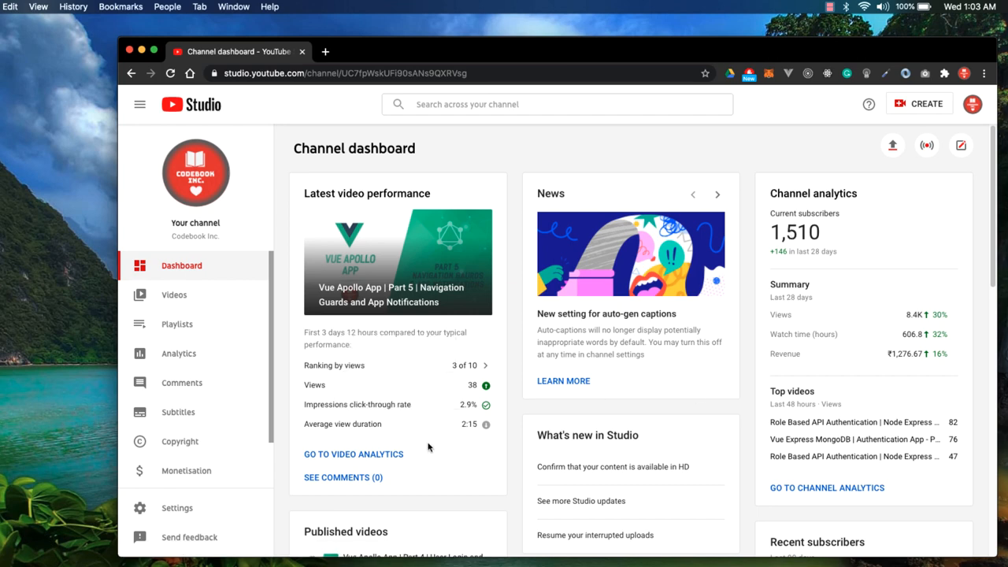
mouse_move(517, 177)
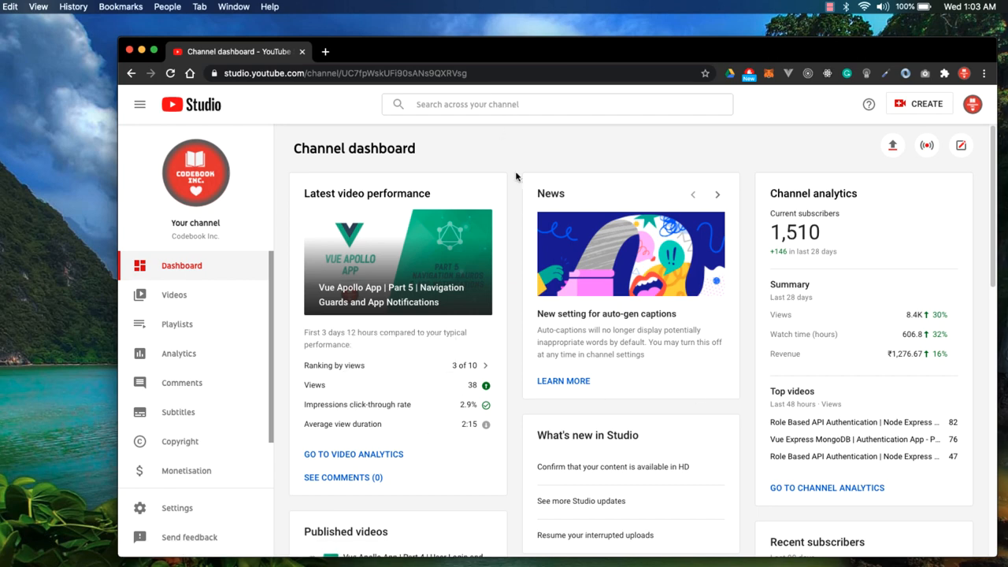
- From the dashboard's latest comments card, go to the full channel comments page
scroll(down, 3)
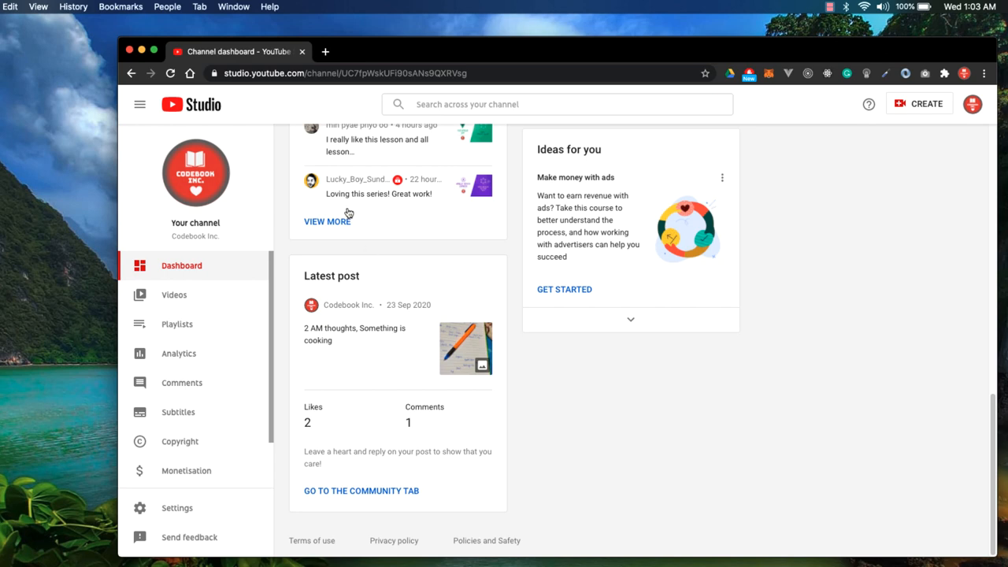
click(181, 383)
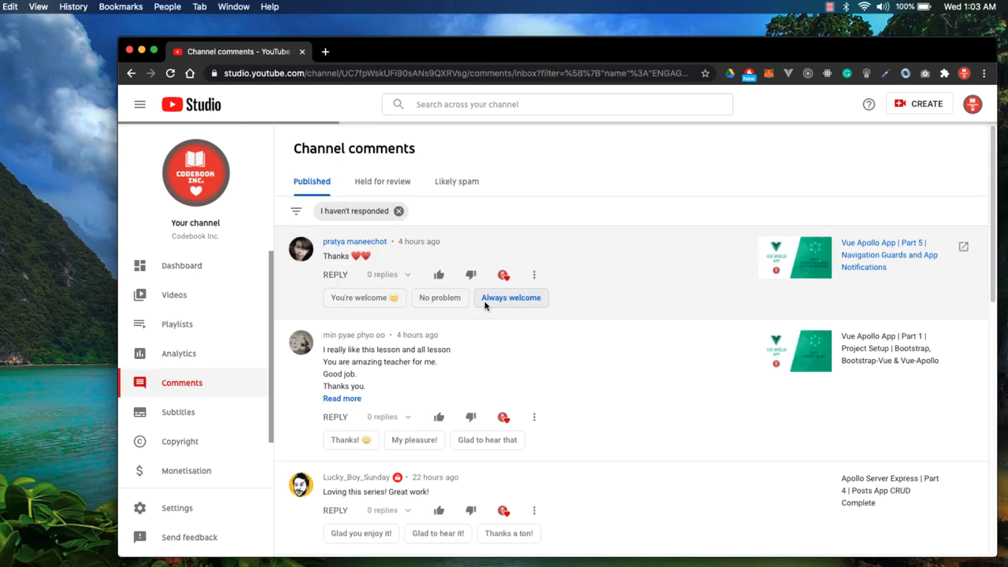
scroll(down, 3)
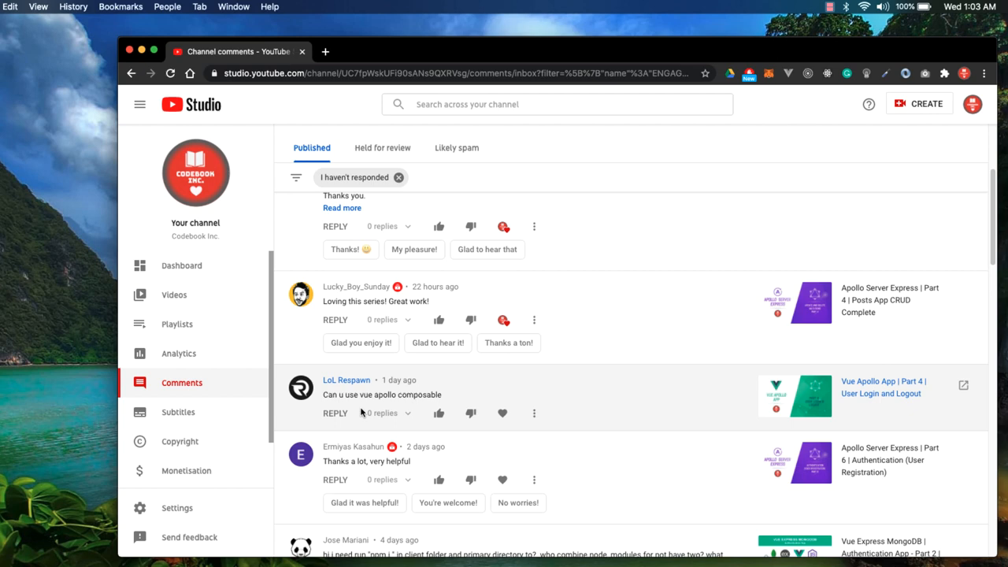
mouse_move(356, 408)
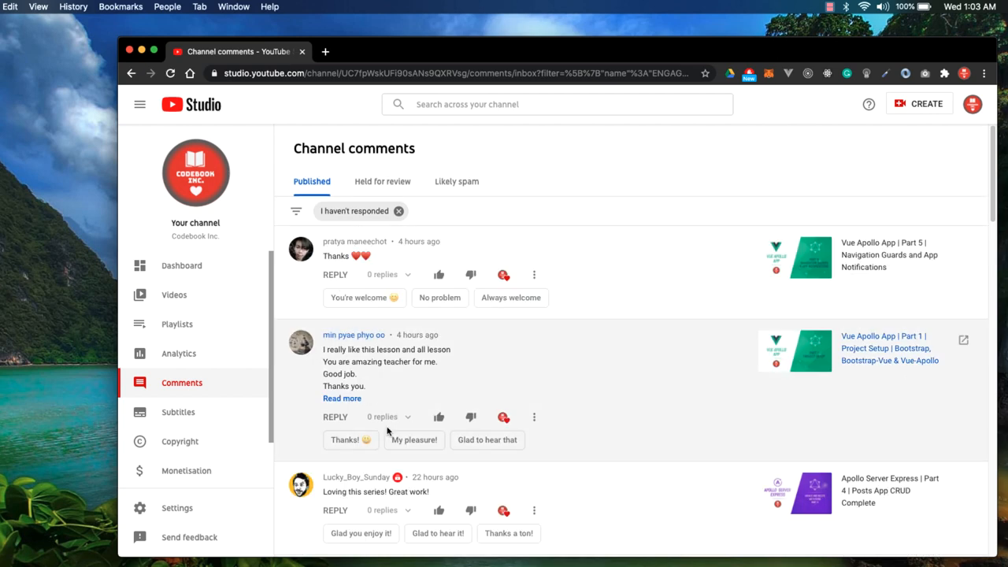
mouse_move(920, 208)
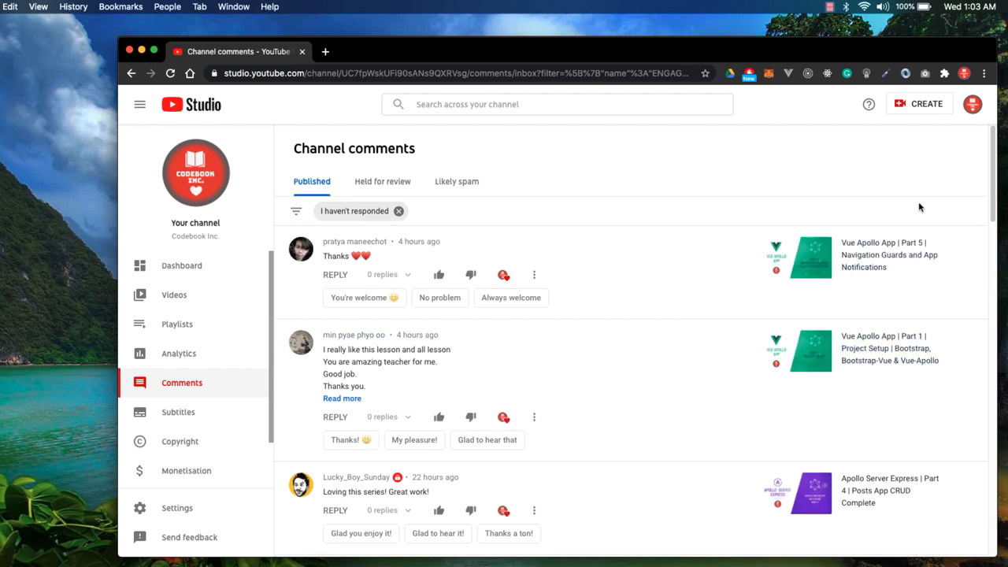
scroll(down, 3)
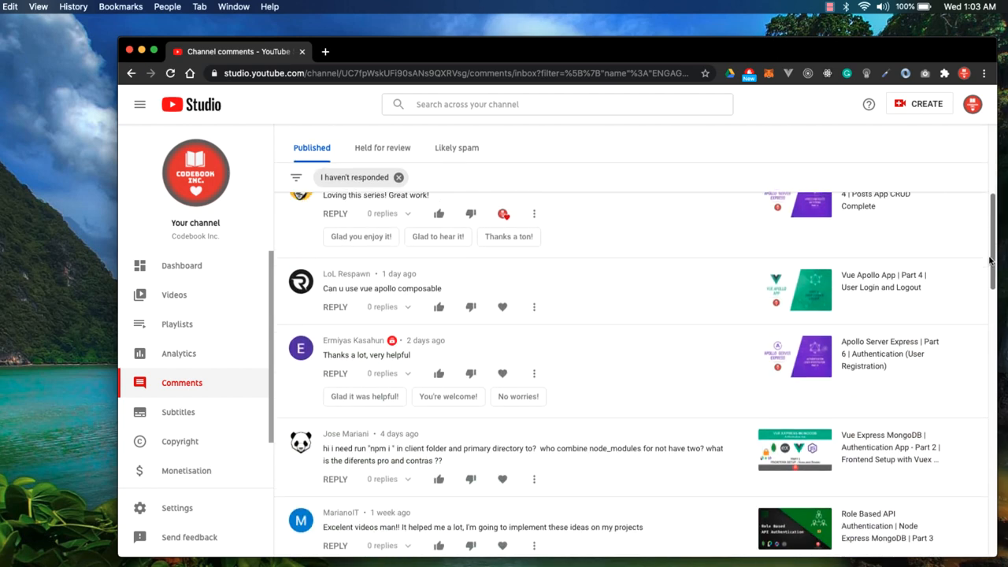
scroll(down, 3)
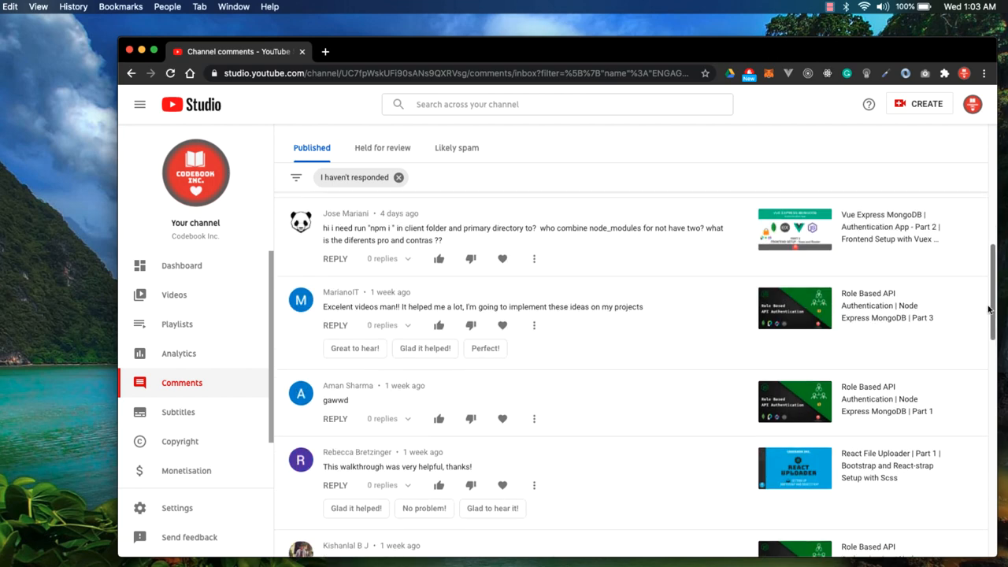
scroll(down, 3)
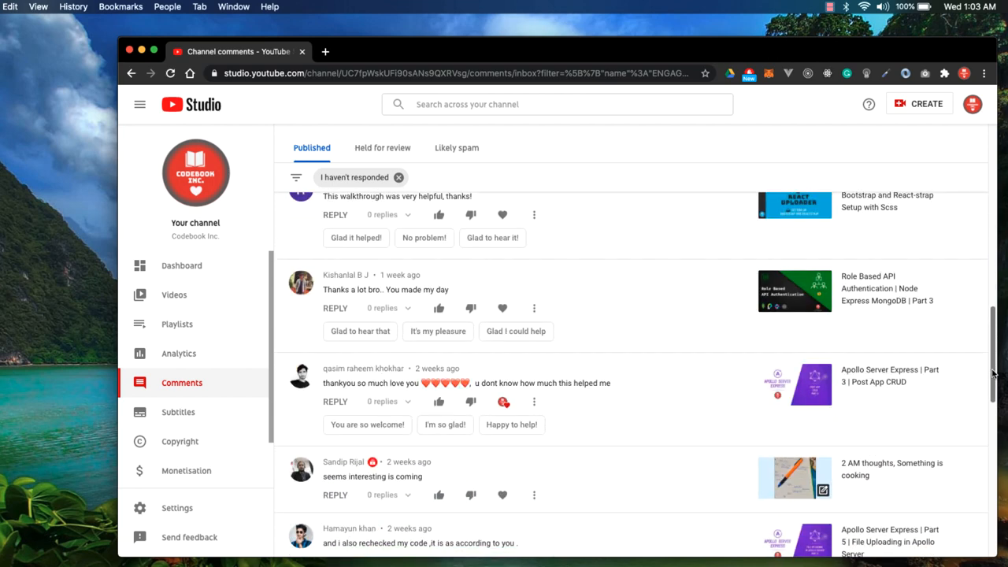
scroll(down, 3)
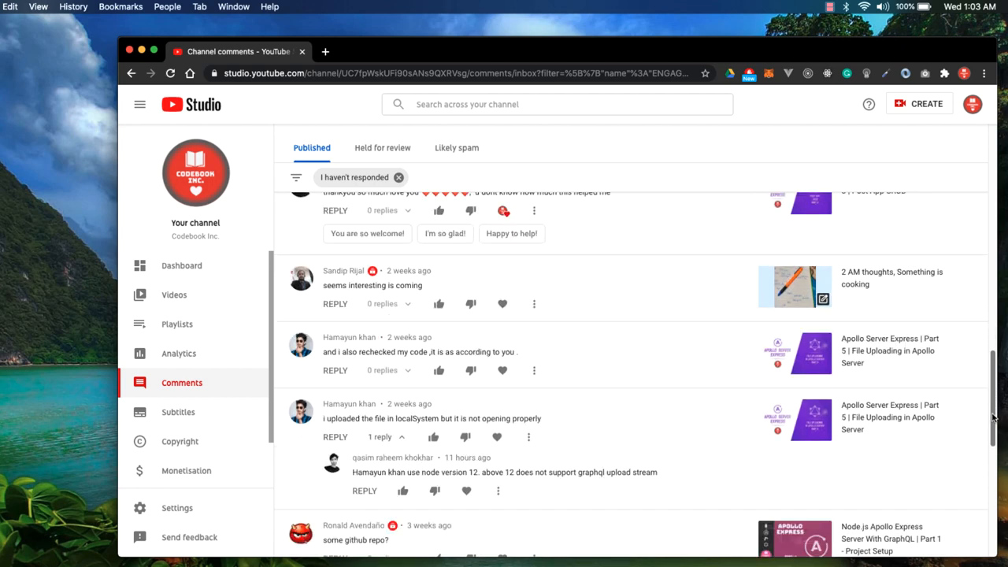
scroll(down, 3)
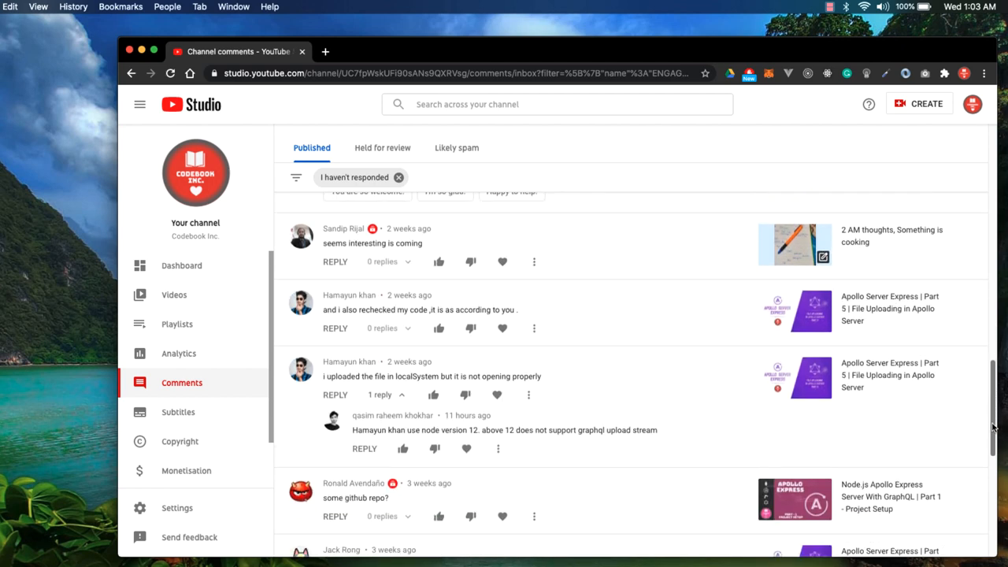
scroll(down, 3)
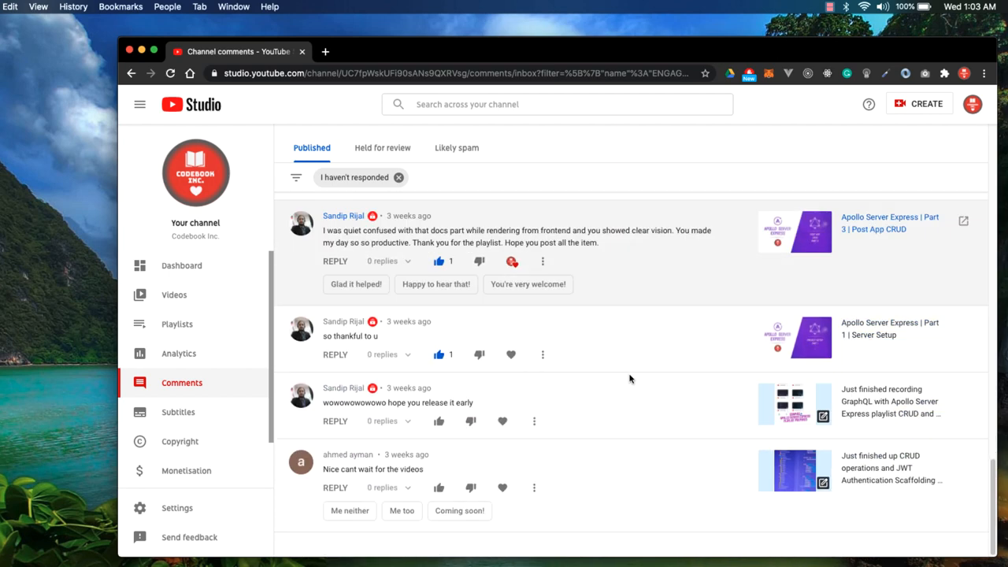
scroll(down, 3)
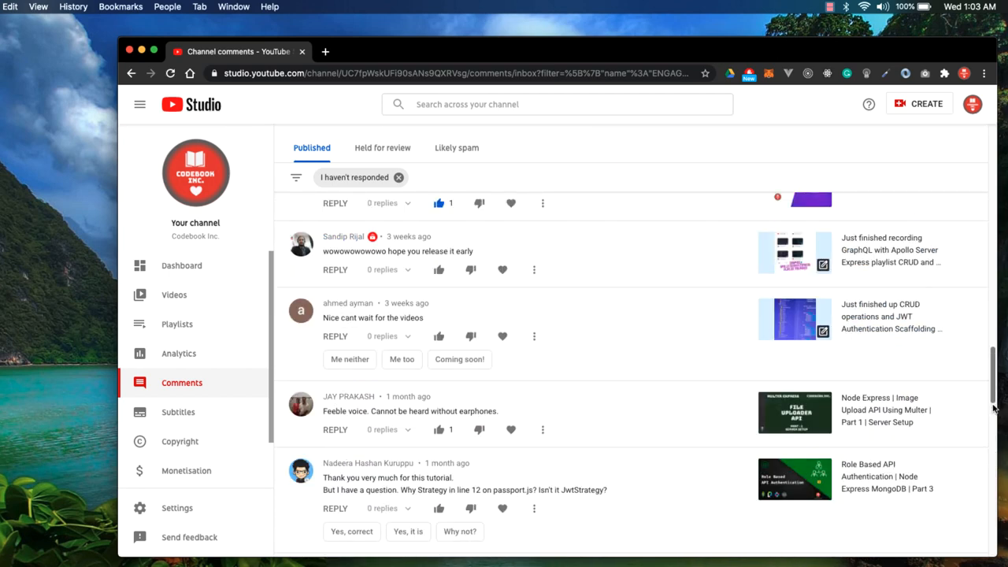
scroll(down, 3)
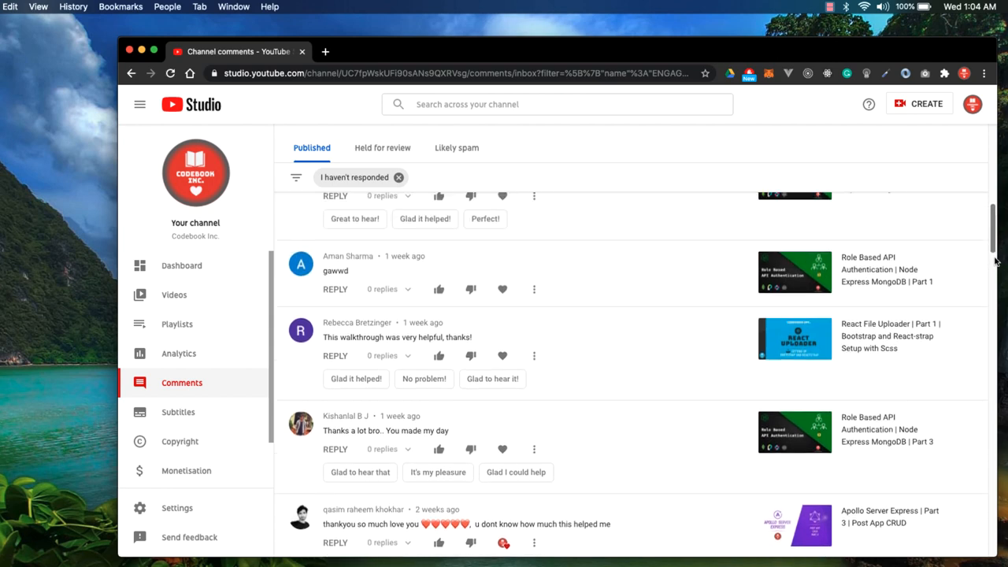
scroll(down, 3)
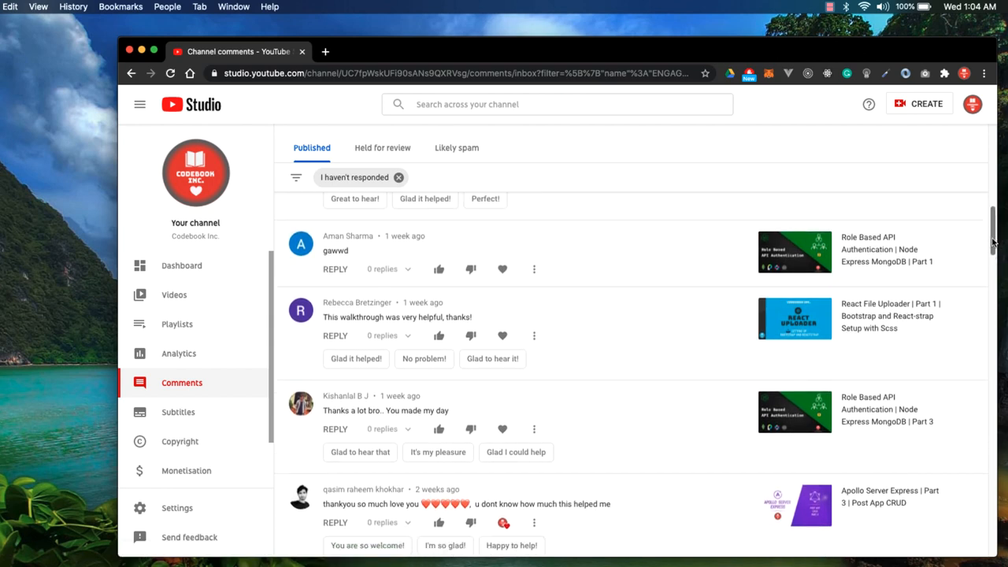
scroll(down, 3)
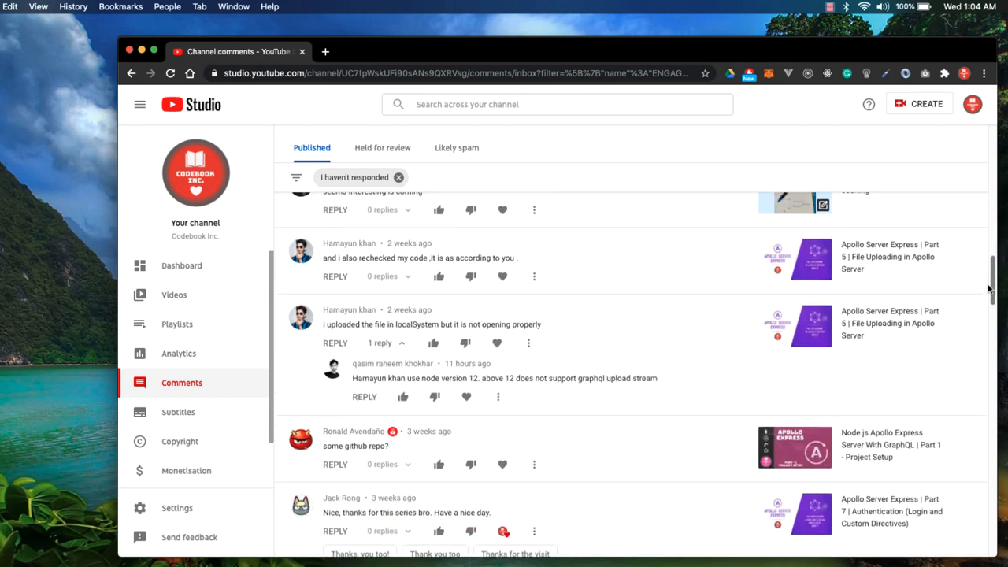
scroll(down, 3)
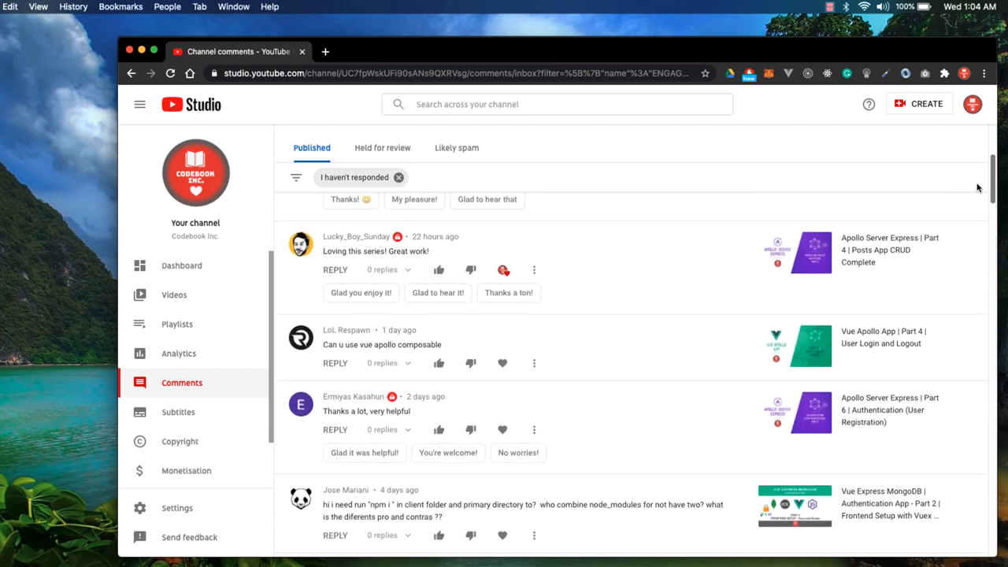
scroll(down, 3)
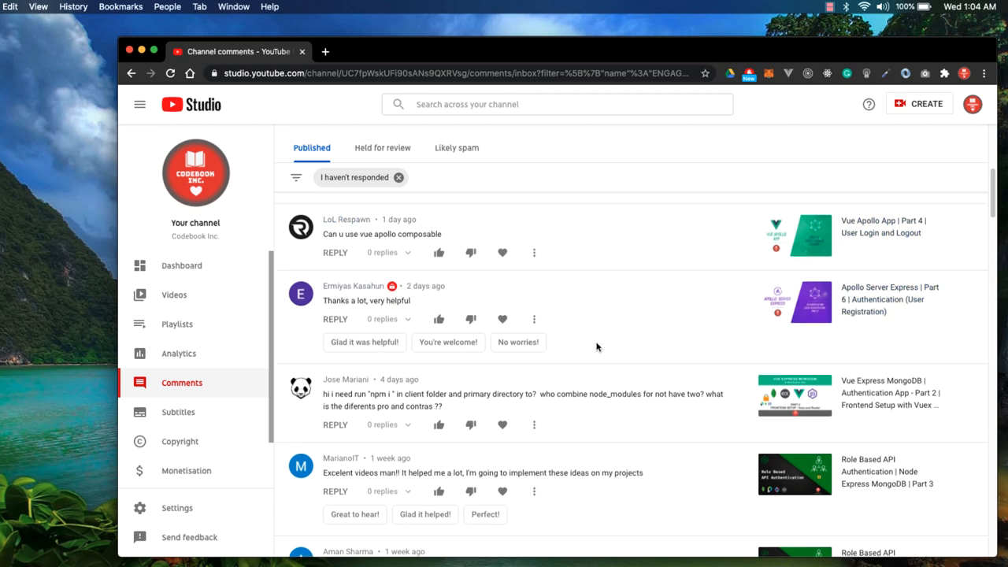
scroll(down, 3)
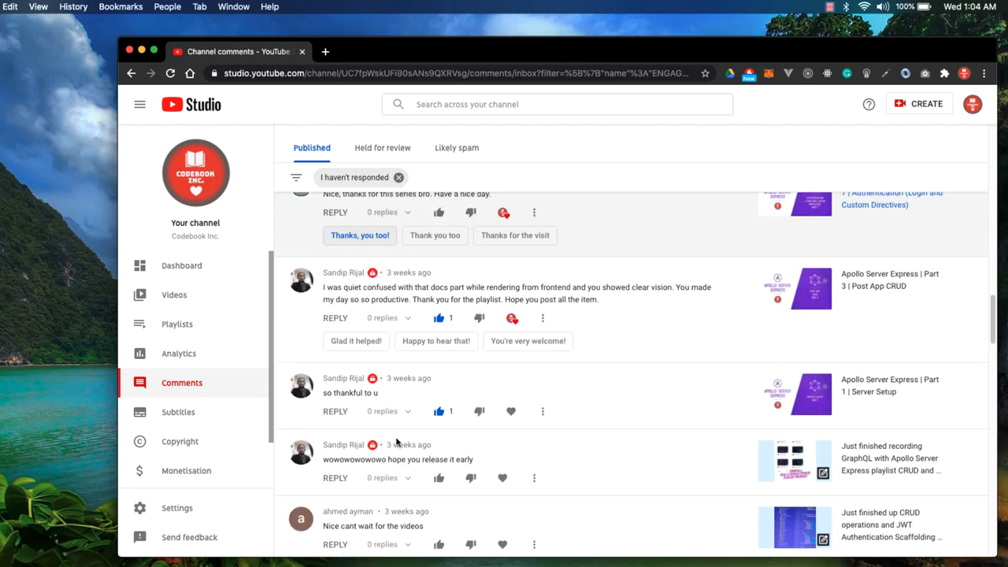
scroll(down, 3)
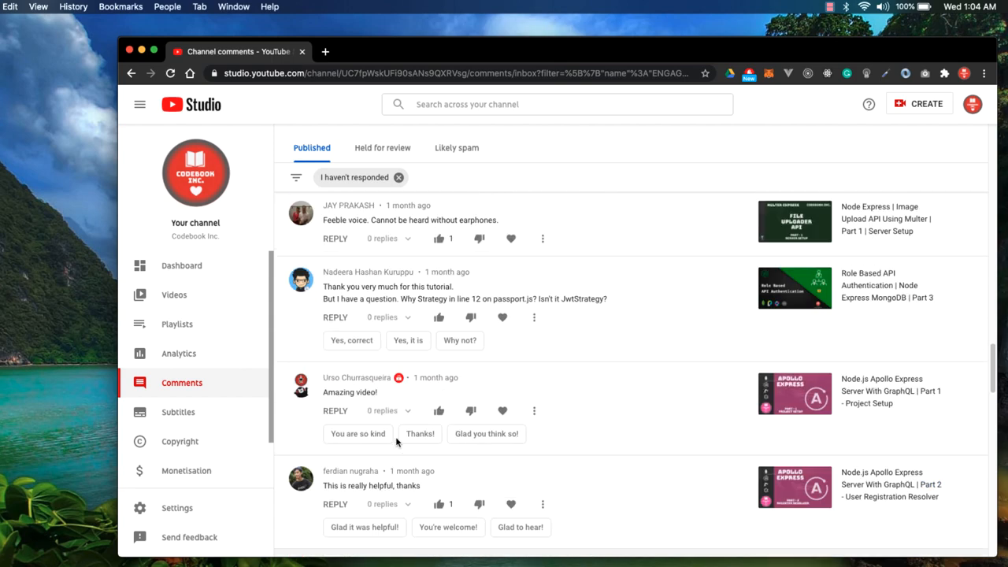
scroll(down, 3)
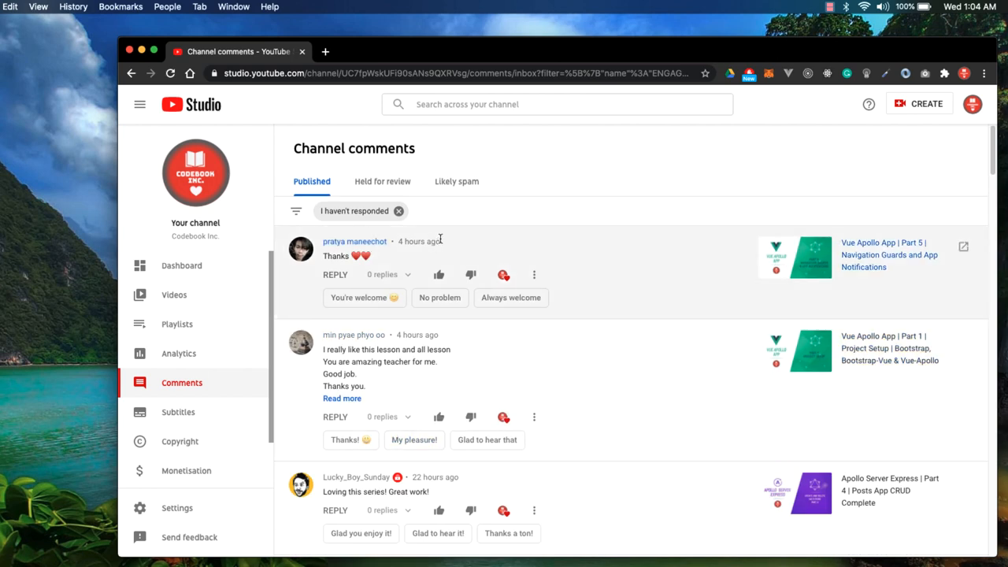
- Enter the YouTube address to reach the public Codebook Inc. channel page
click(454, 73)
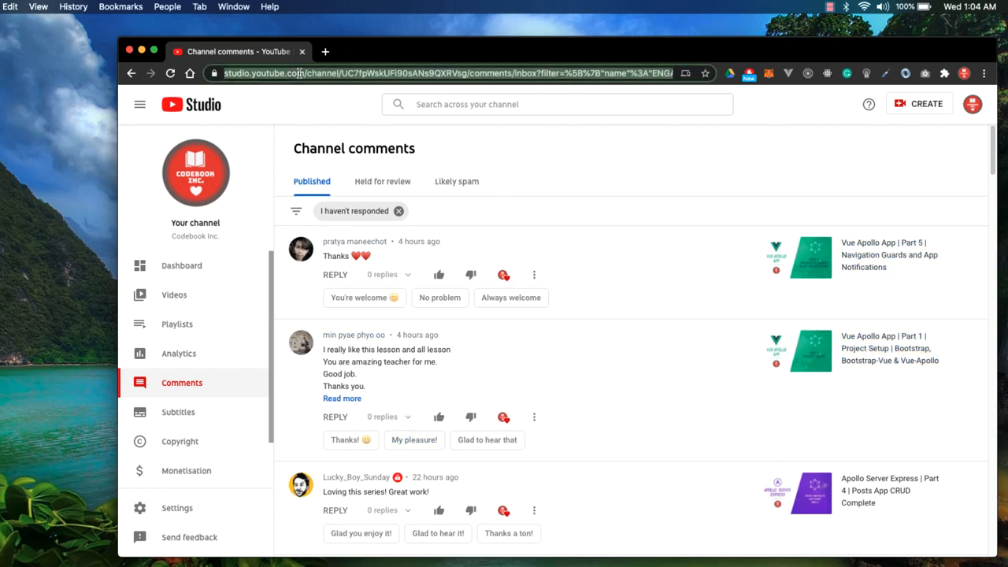
text(yout)
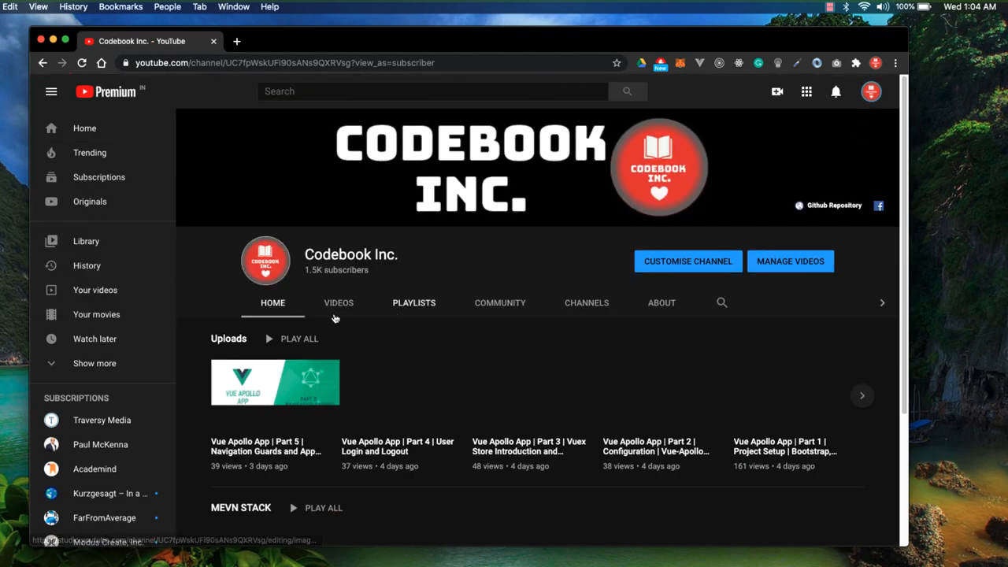
- Show the channel's Videos tab and browse down through the uploaded tutorials
click(337, 302)
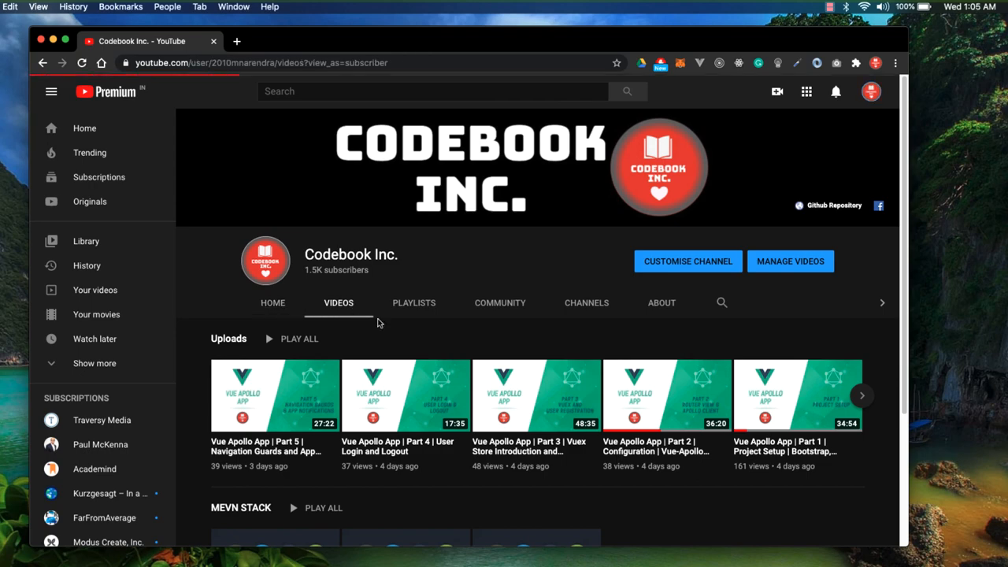
scroll(down, 3)
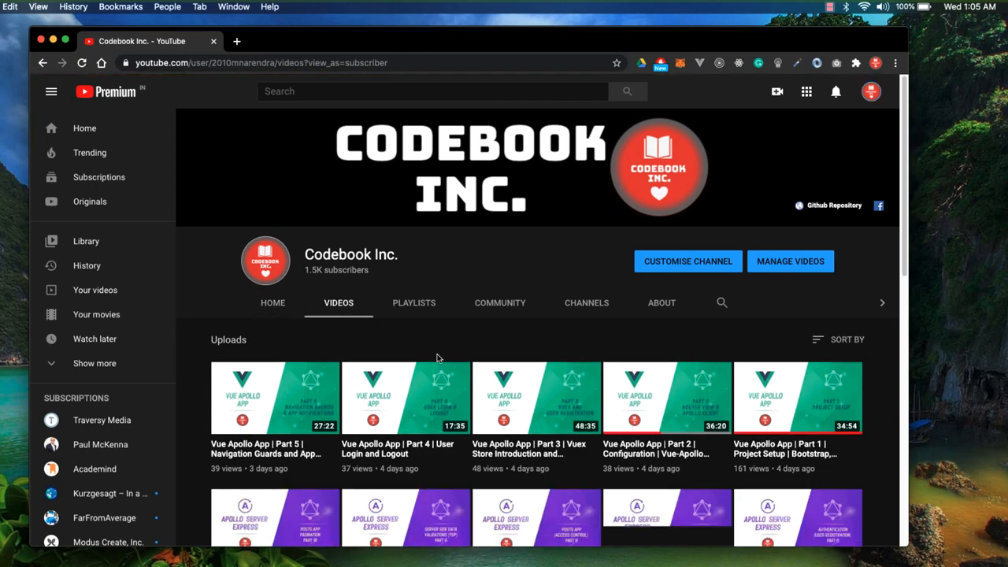
scroll(down, 3)
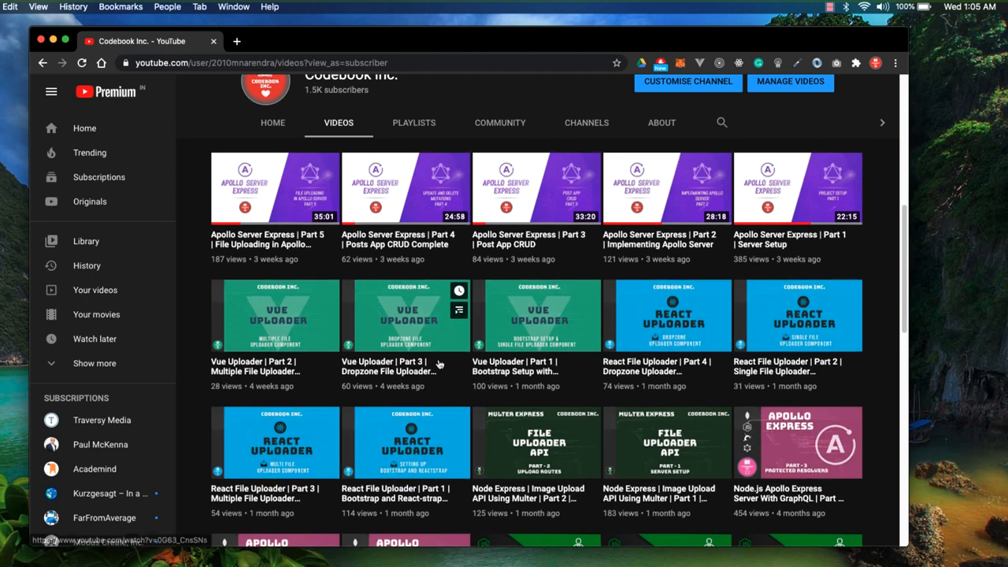